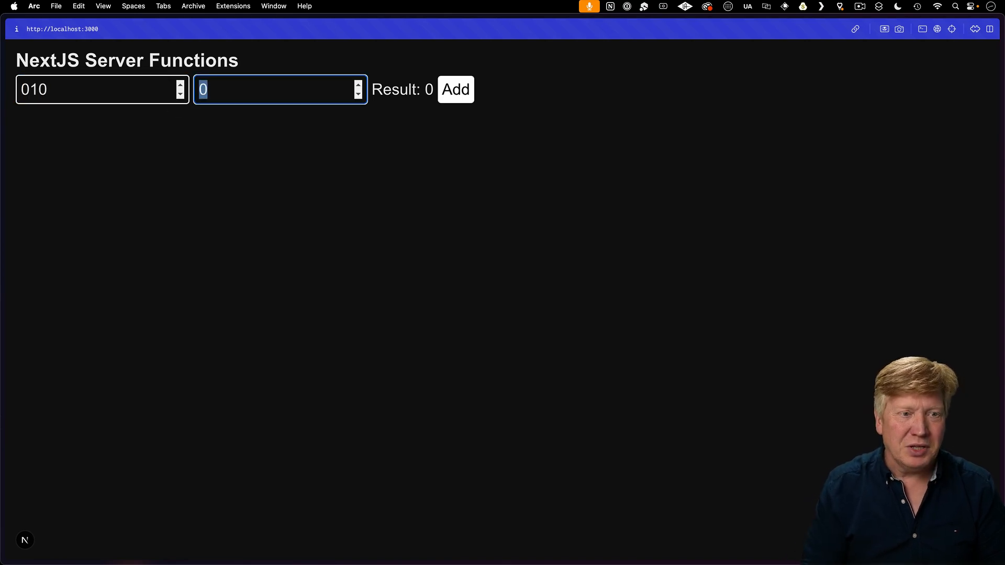
Add 10 and 60 on the NextJS page to get 70, with DevTools recording the localhost fetch
type("20")
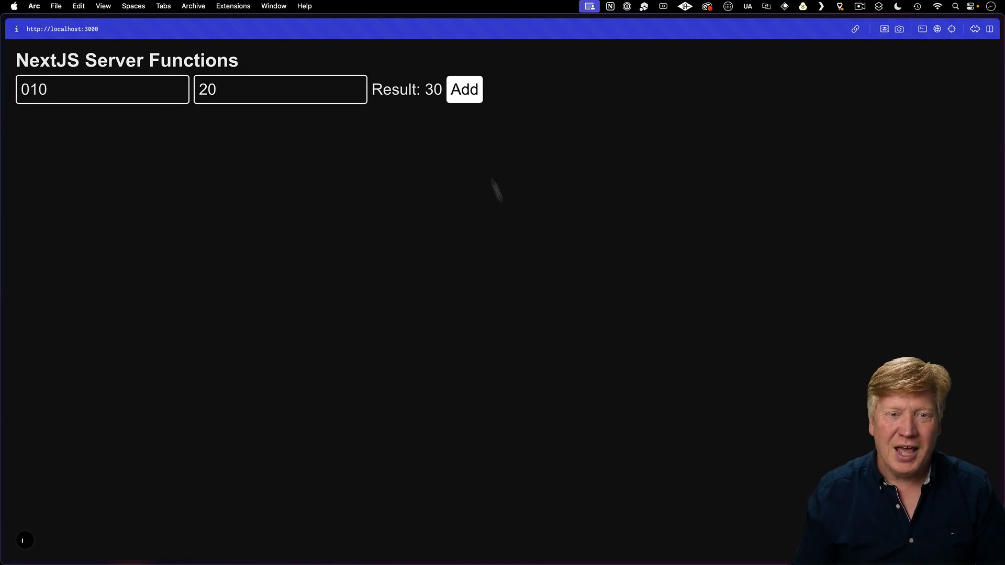
mouse_move(449, 161)
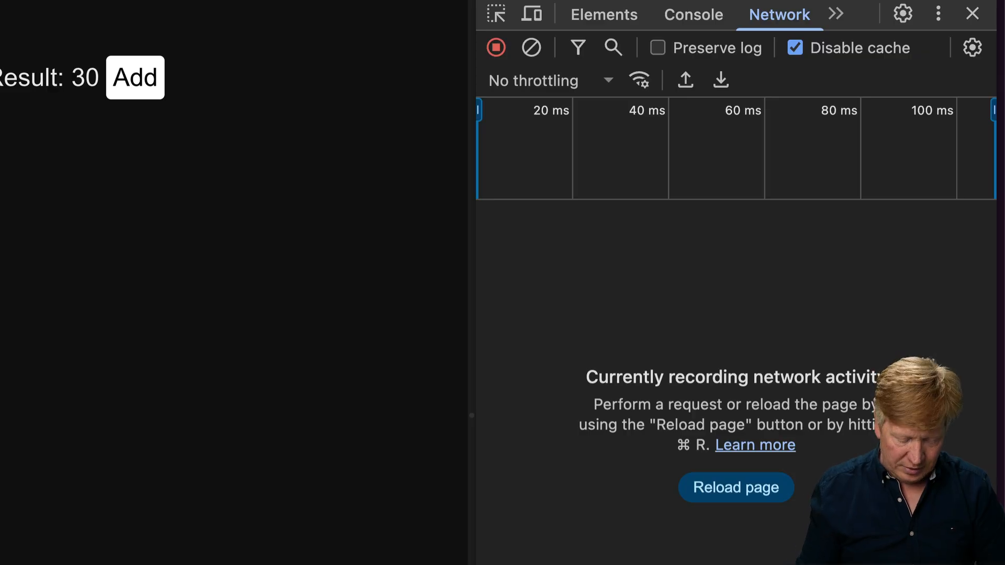
left_click(133, 78)
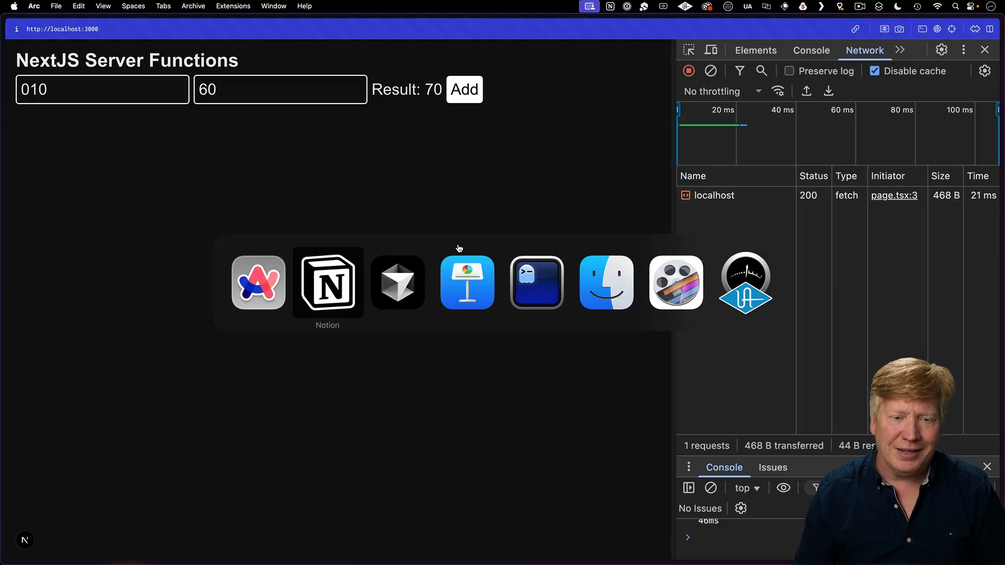
Write a readdir-based getFiles server function in page.tsx and a FilesList client component in src/FilesList.tsx
left_click(397, 282)
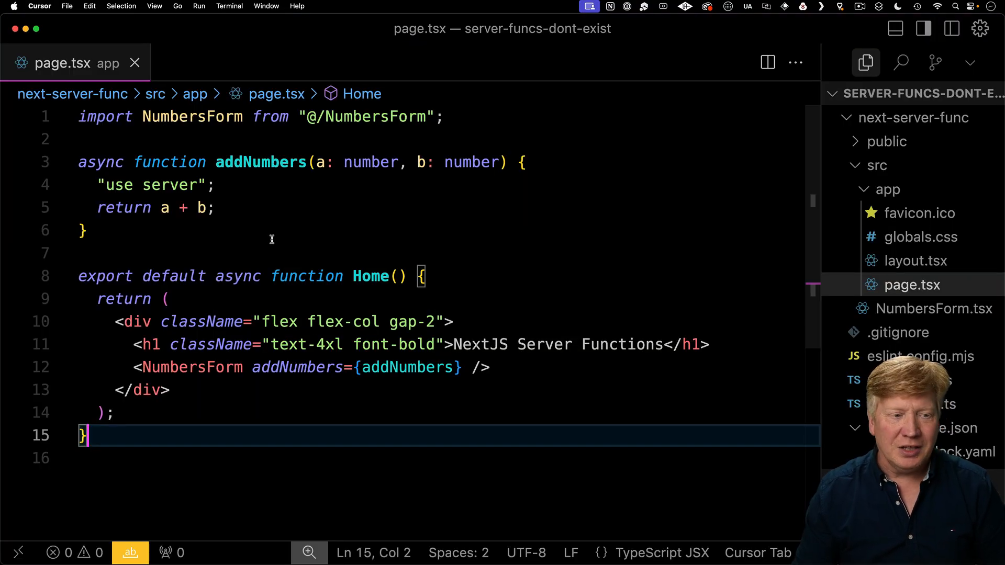
type("async function getNumbers() {")
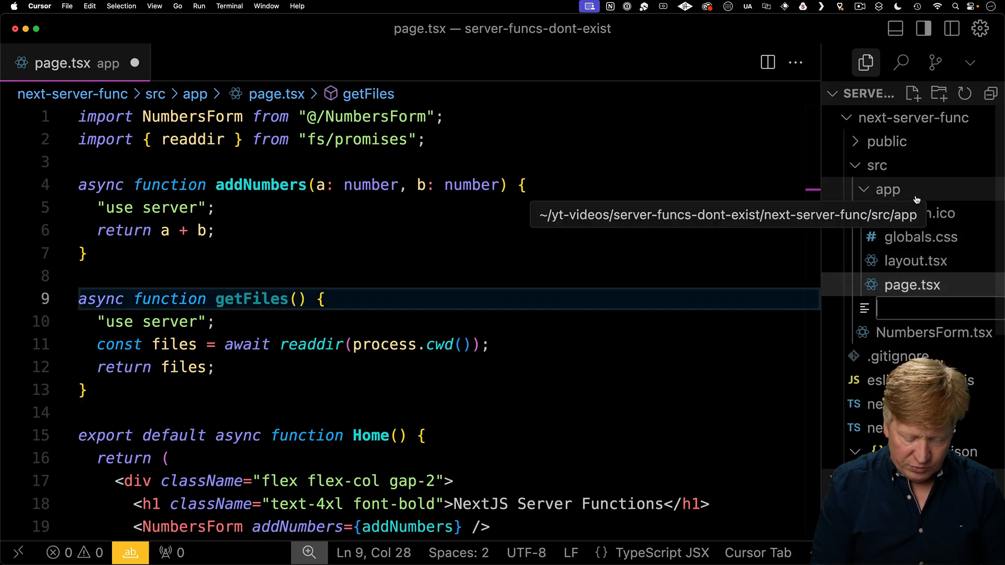
type("FilesList.")
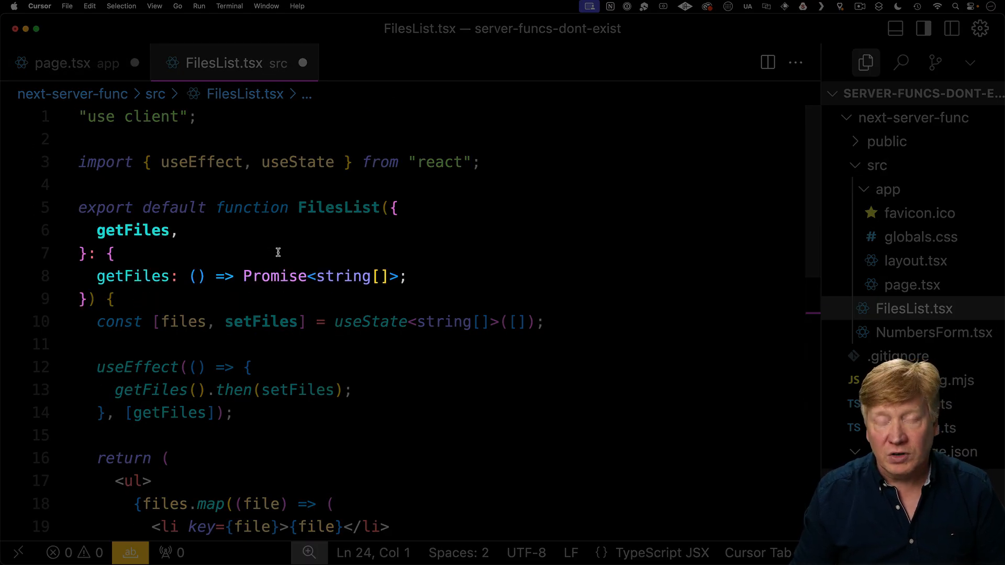
mouse_move(429, 439)
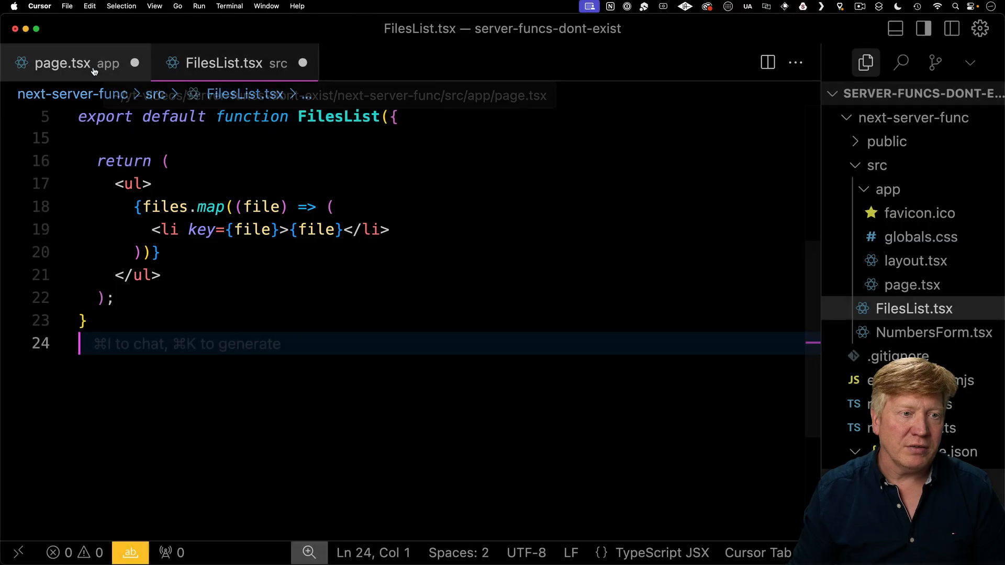
left_click(64, 63)
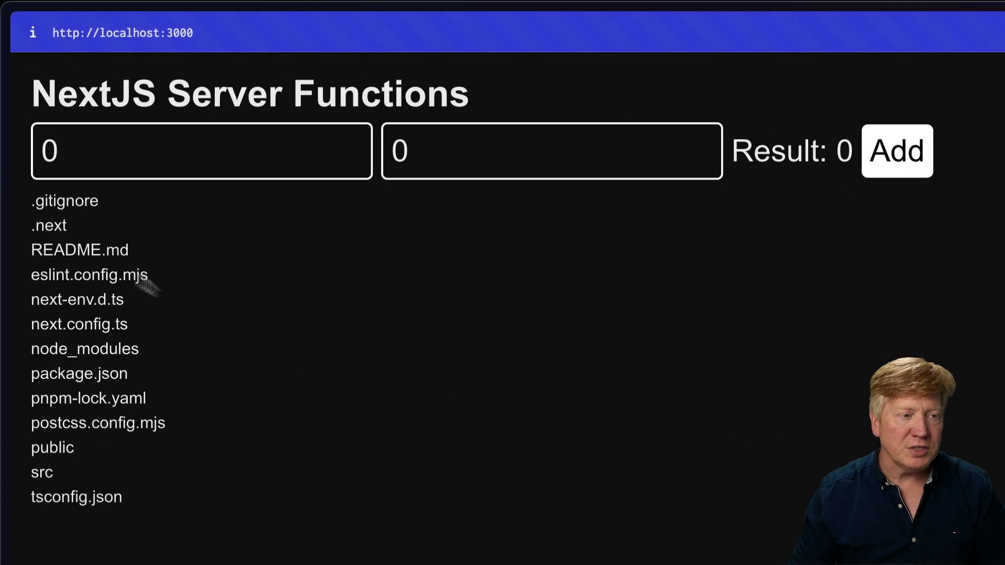
mouse_move(185, 380)
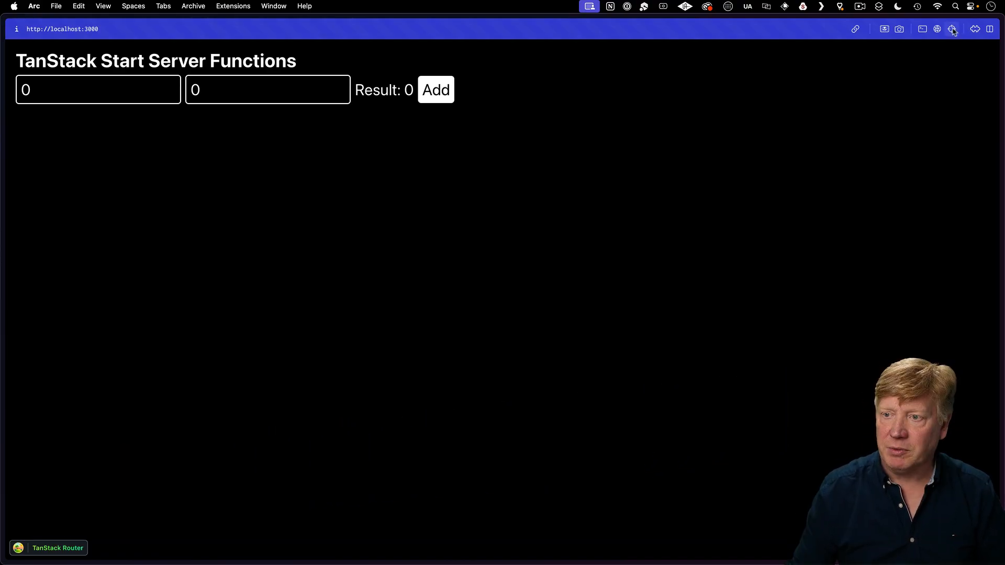
Record the TanStack Start add request and inspect its payload of a=100, b=20
left_click(952, 28)
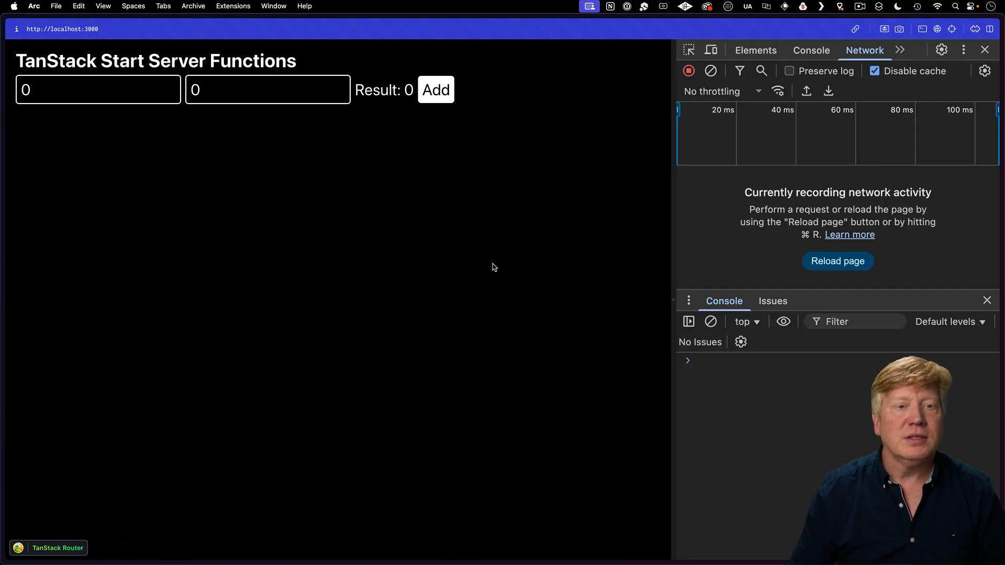
left_click(451, 90)
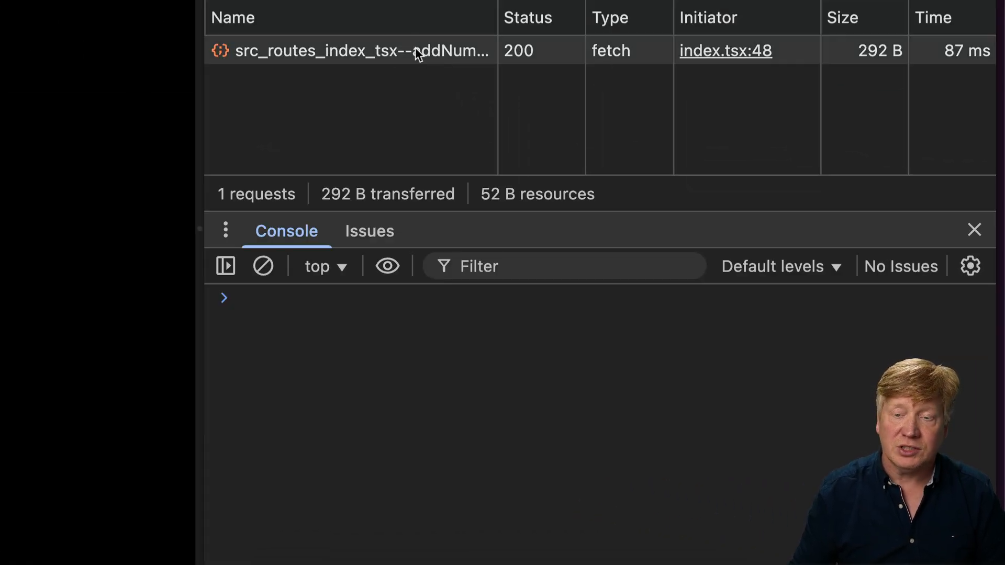
left_click(346, 51)
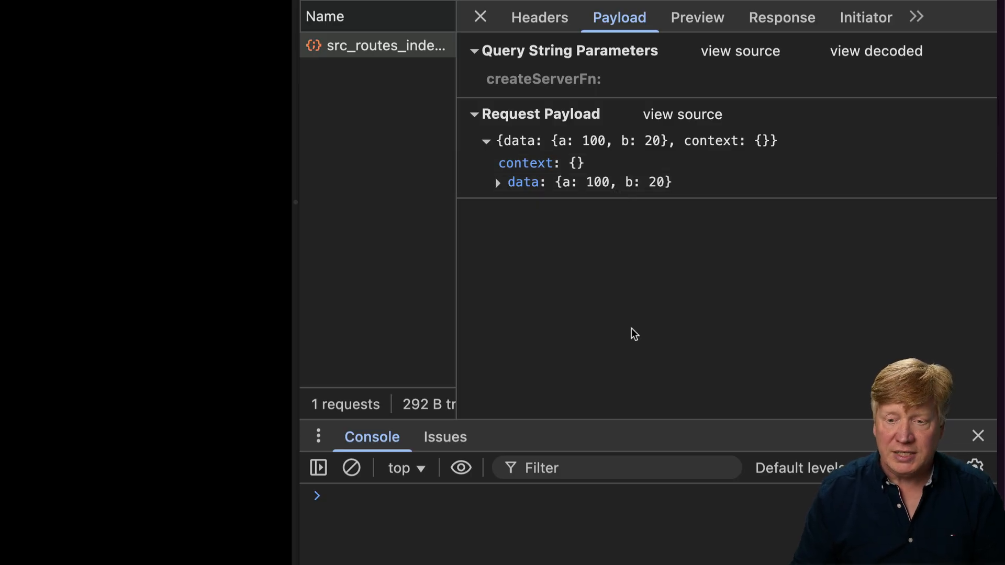
mouse_move(7, 64)
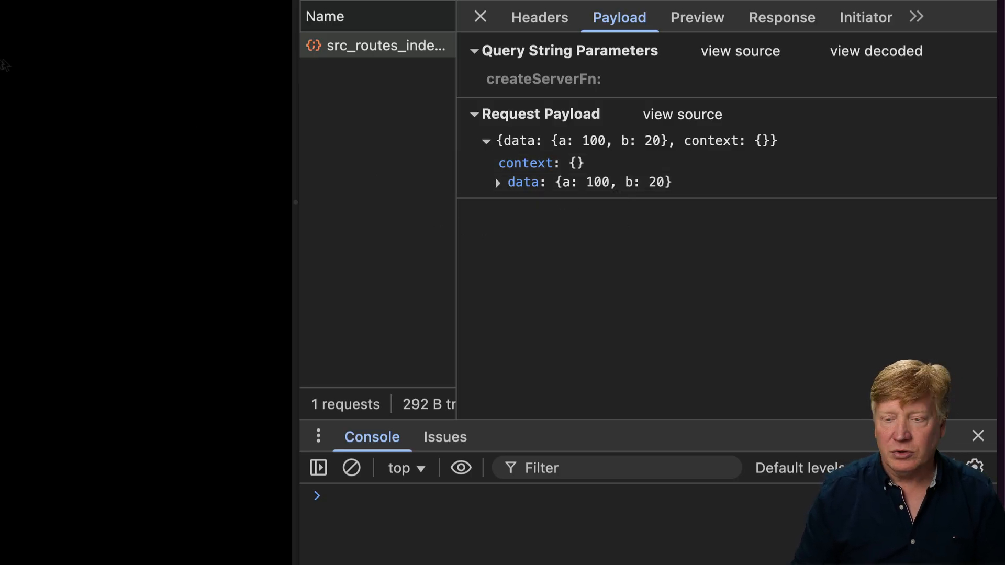
left_click(780, 18)
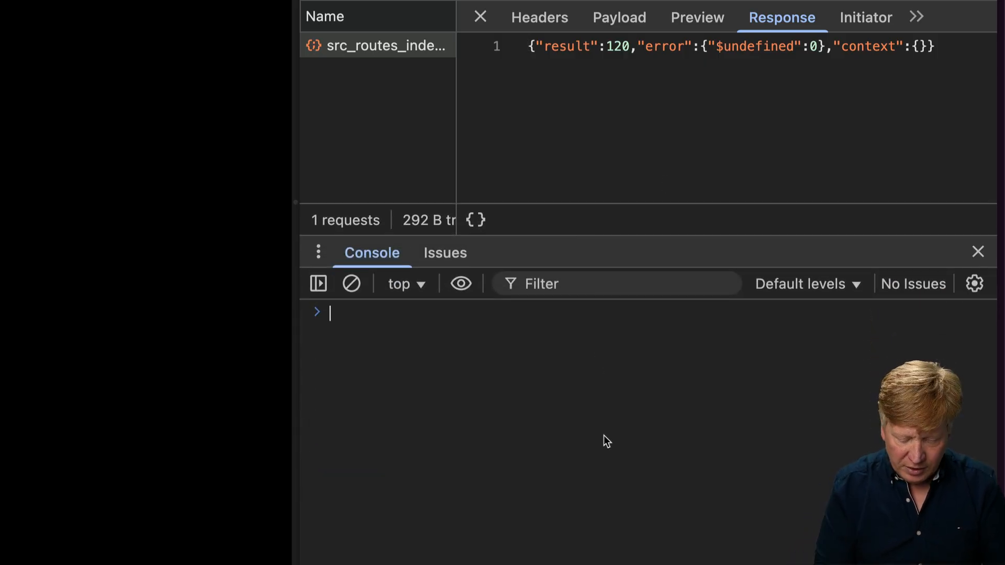
Override window.fetch with a debugger stub, window.fetch = () => { debugger; }, in the console
type("w")
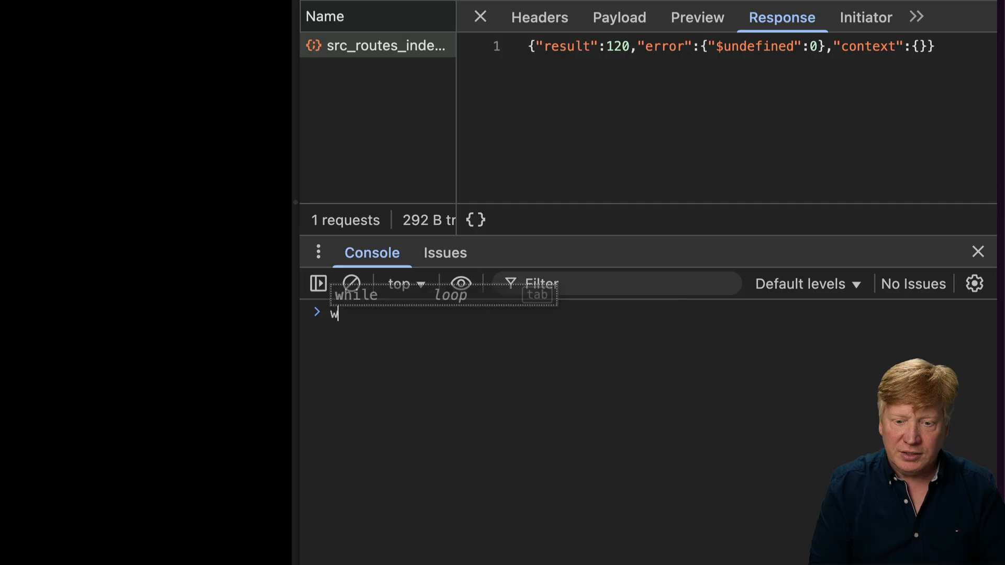
type("indow.fetch = () => { debugger; }")
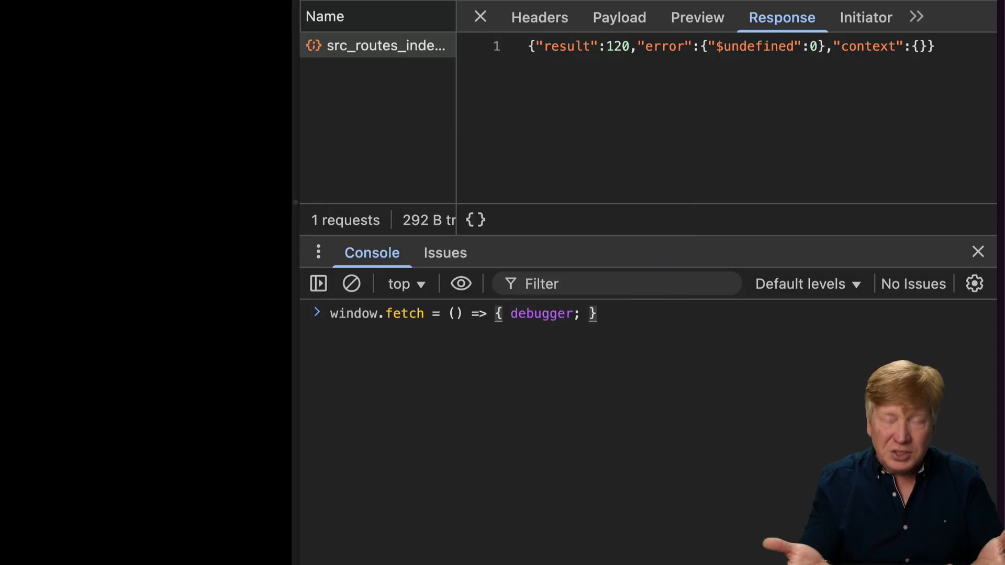
key("Enter")
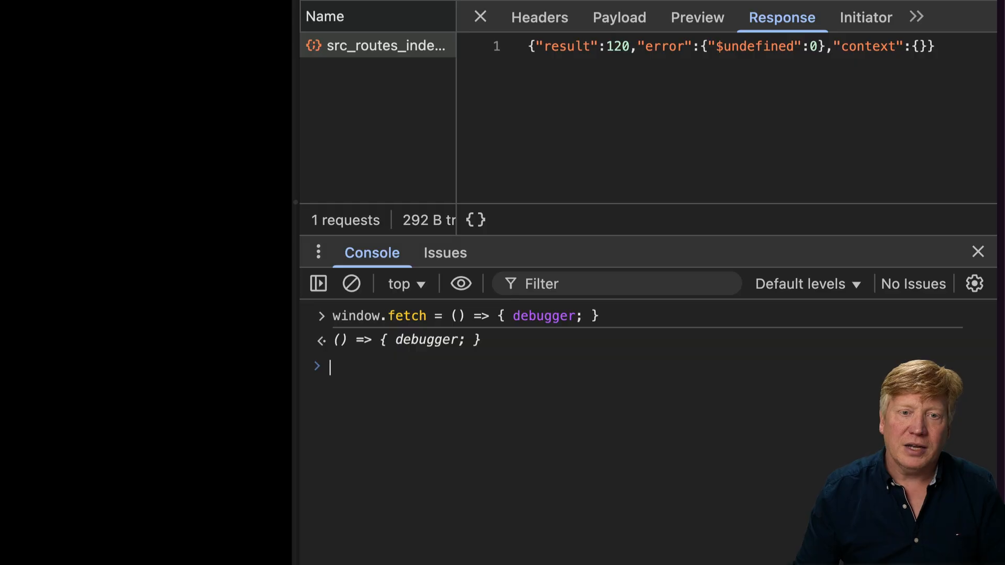
key("Enter")
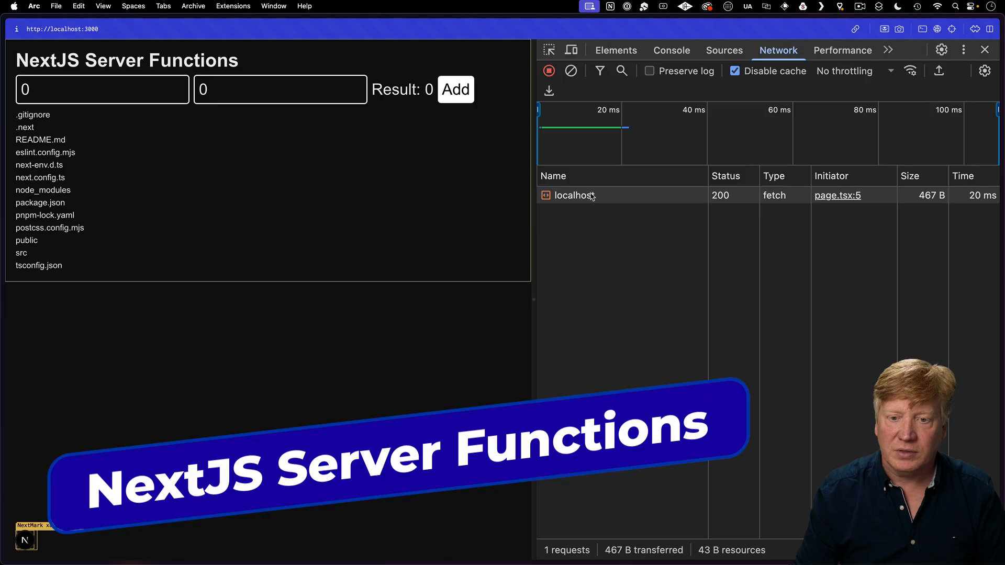
Inspect the NextJS POST's [0, 0] payload and 0 response, then switch to the Qwik demo
left_click(573, 194)
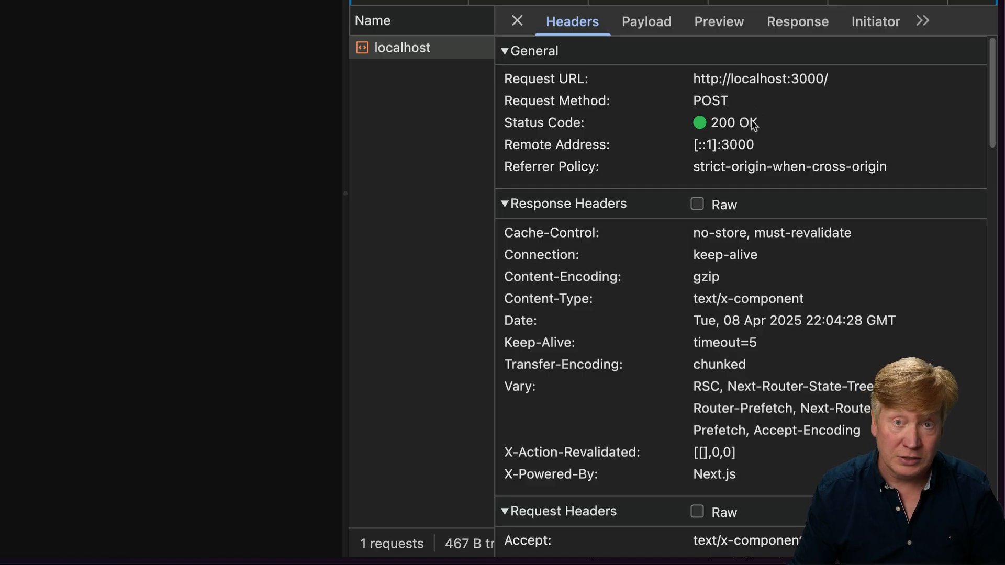
left_click(645, 21)
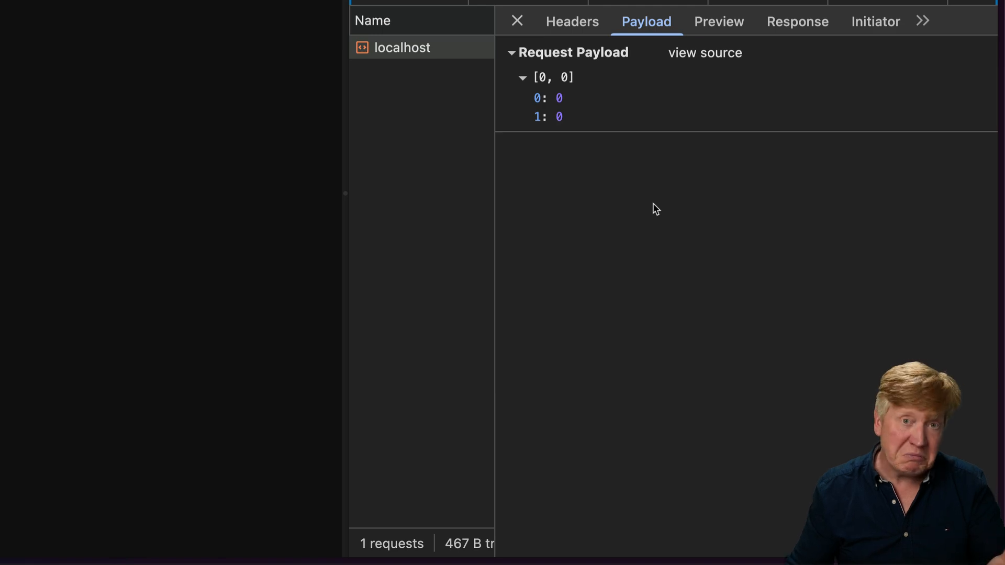
left_click(796, 21)
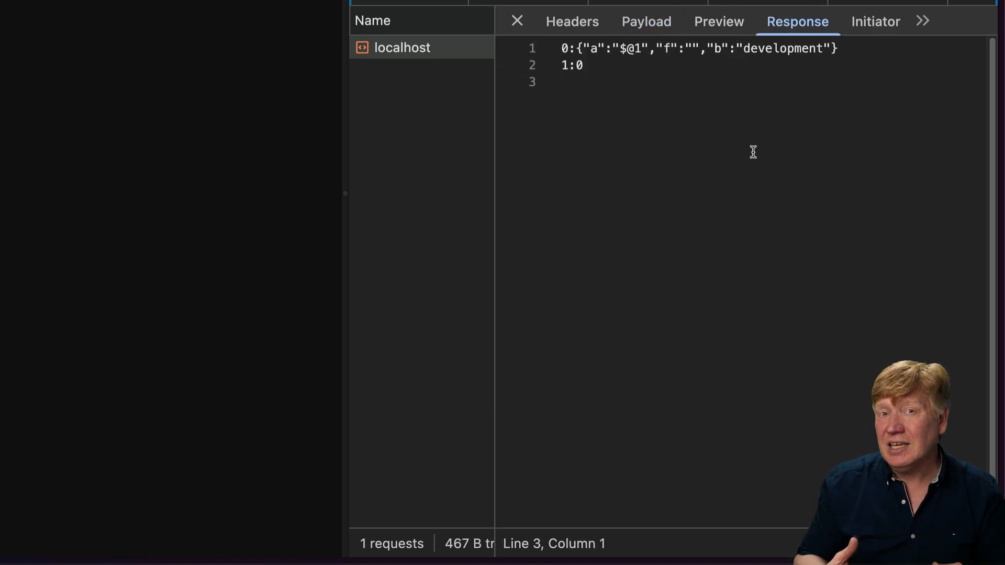
left_click(561, 82)
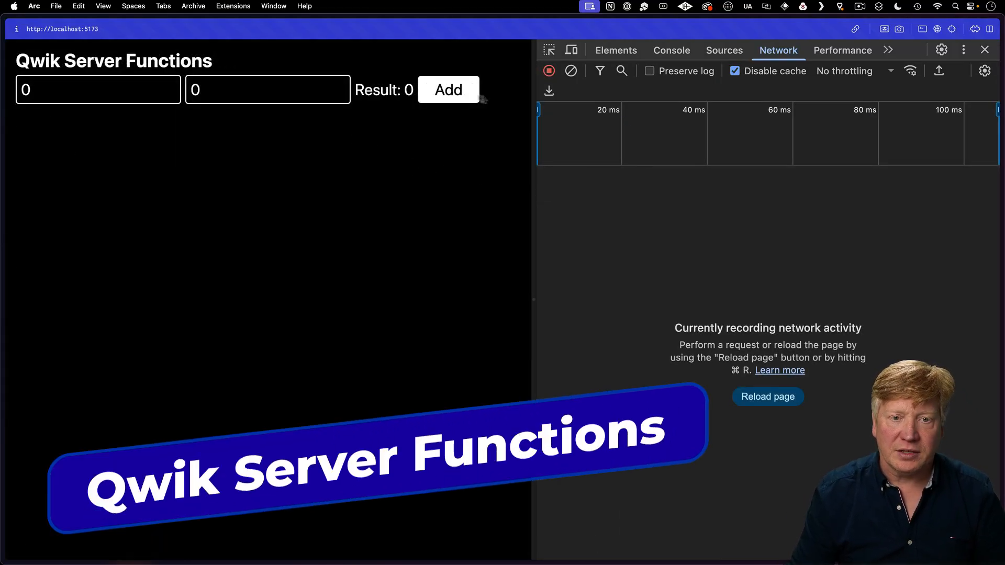
Run Qwik's addNumbers and inspect the ?qfunc request's headers, qwik-json payload and zero response
left_click(447, 89)
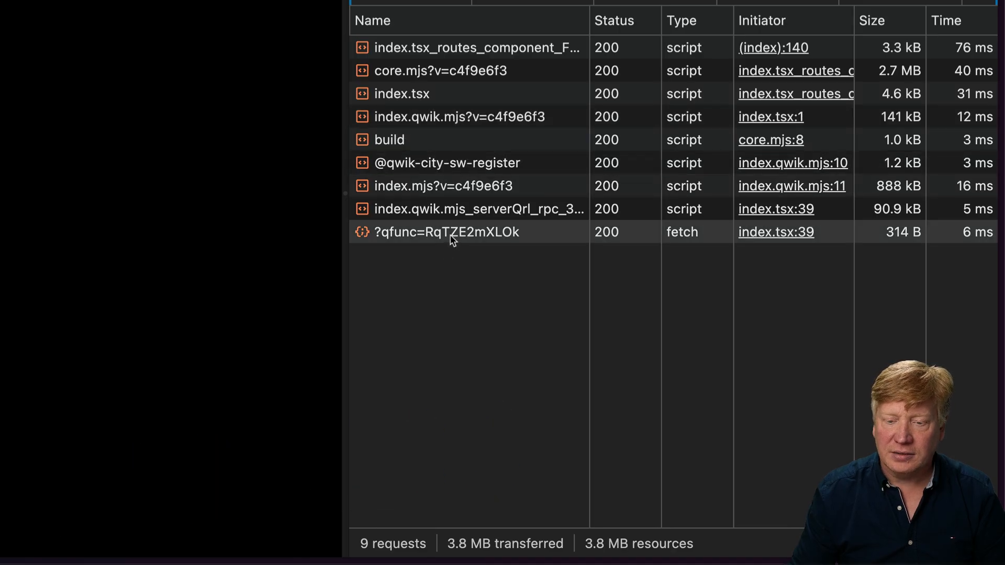
left_click(446, 232)
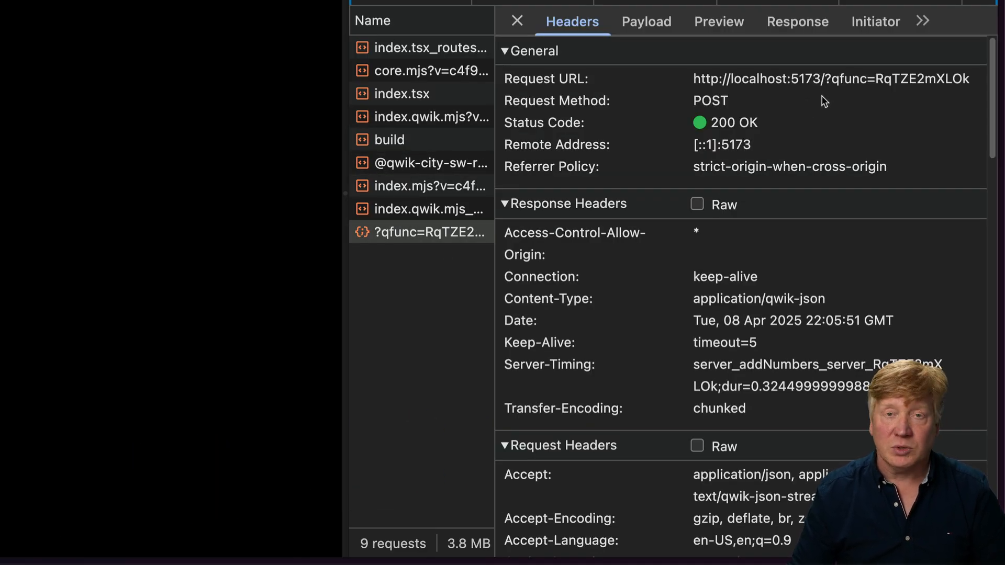
mouse_move(807, 106)
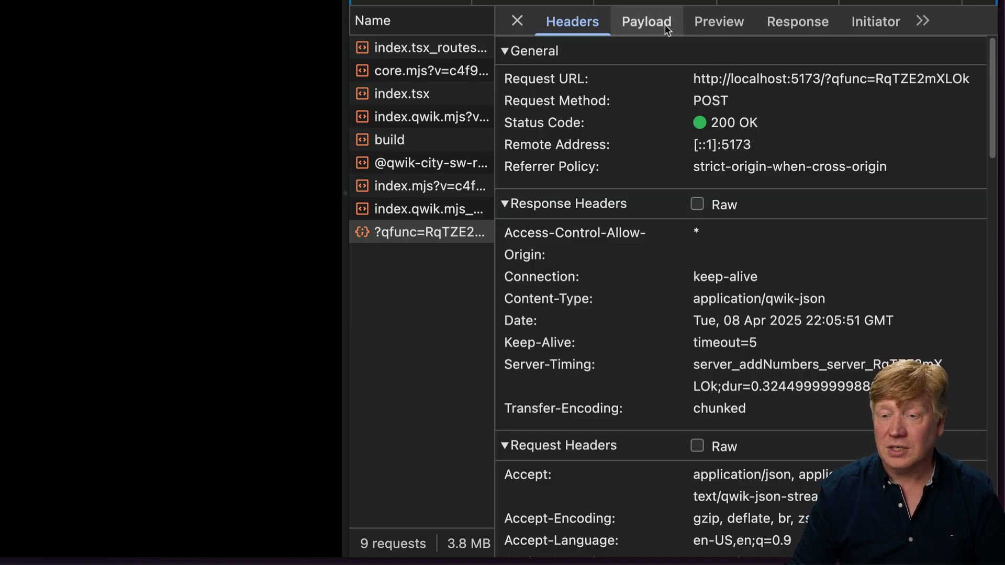
left_click(646, 21)
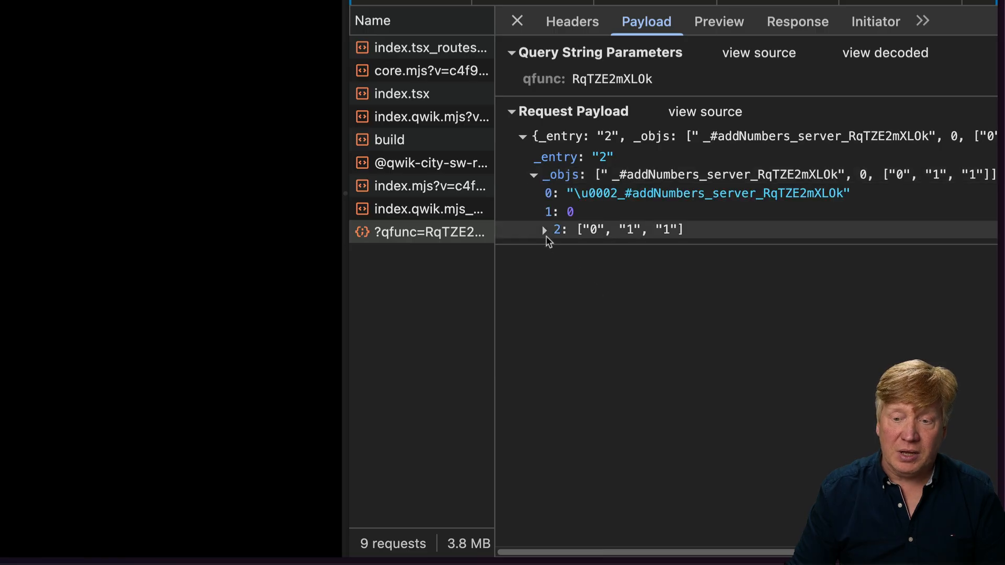
left_click(543, 229)
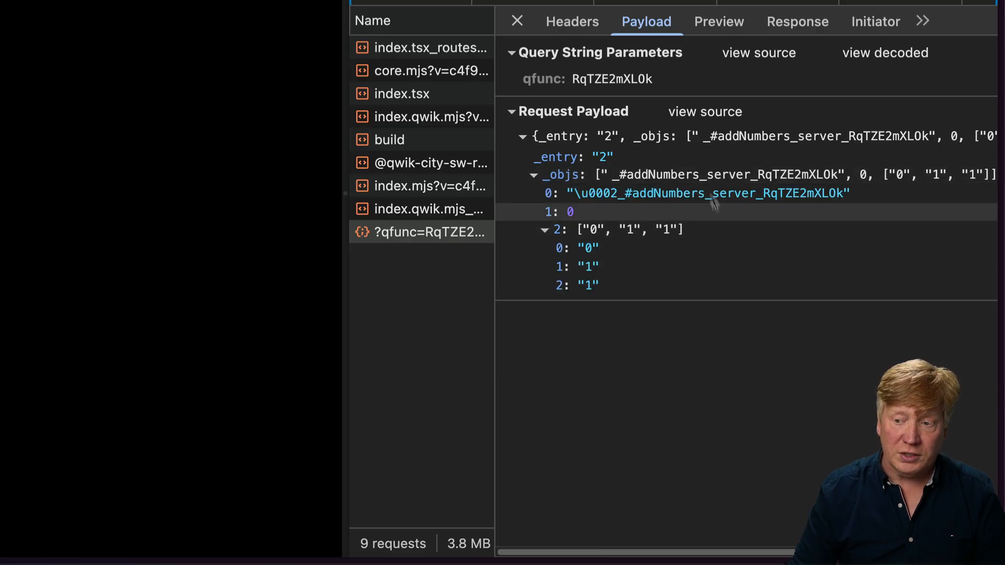
left_click(533, 174)
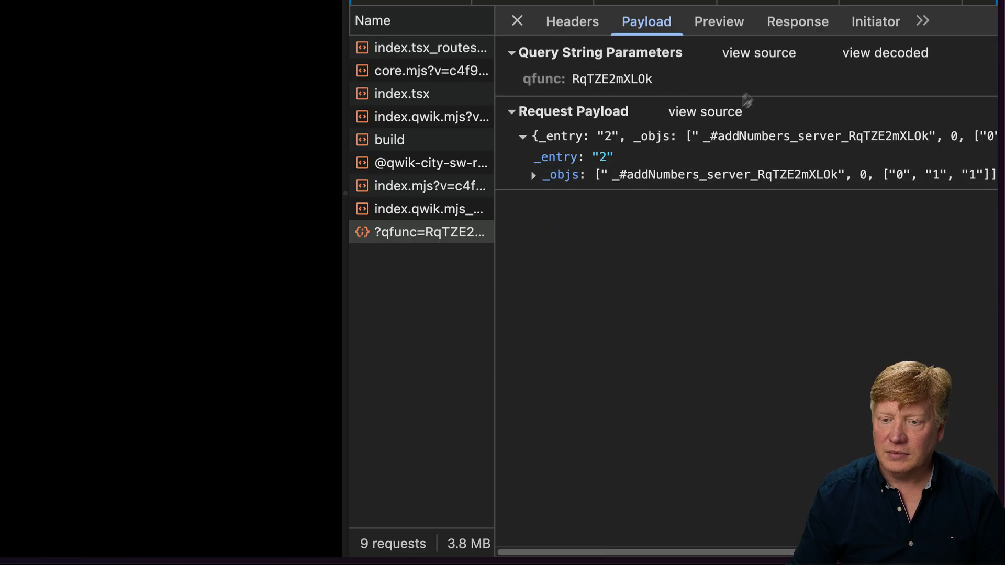
left_click(570, 21)
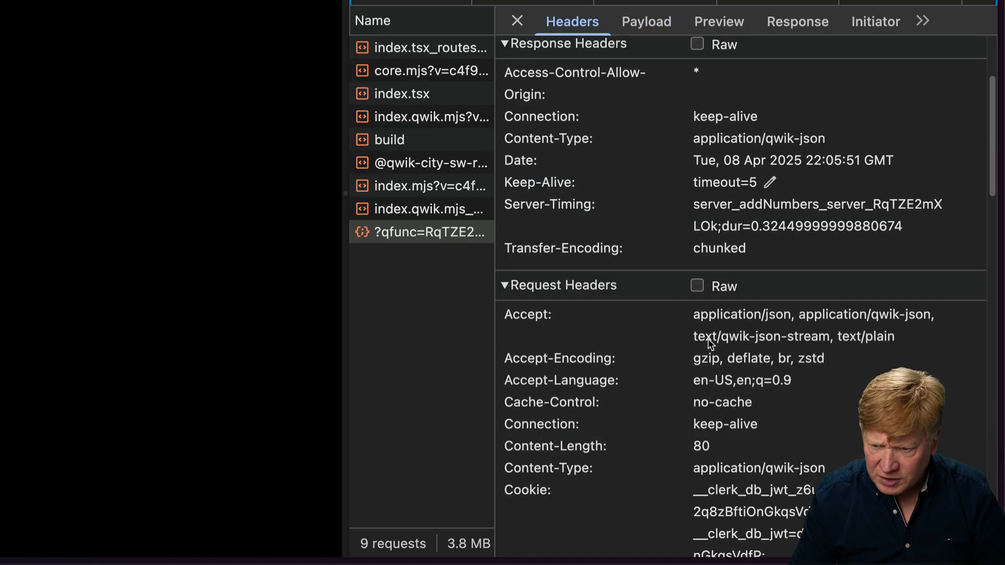
scroll("down", 3)
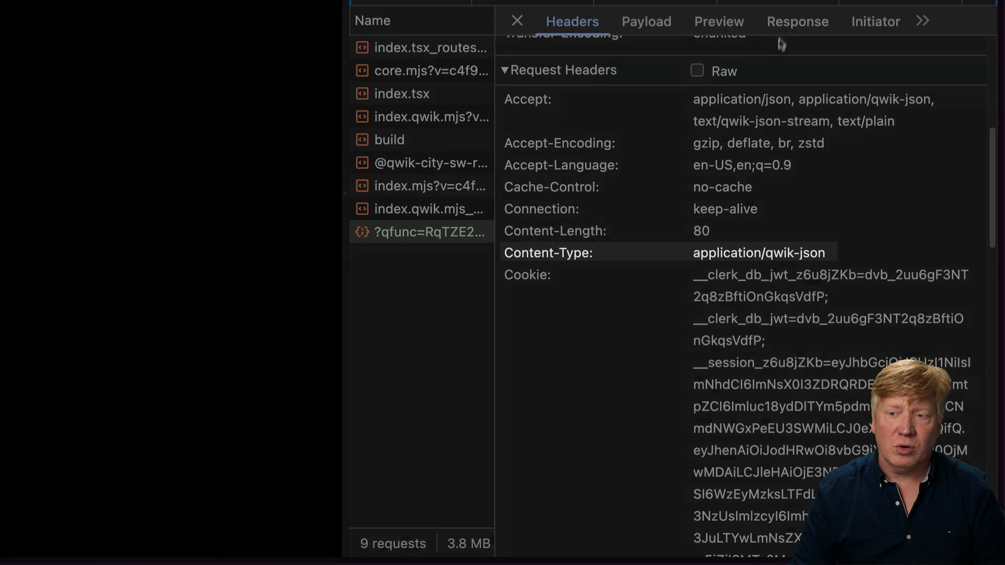
left_click(797, 21)
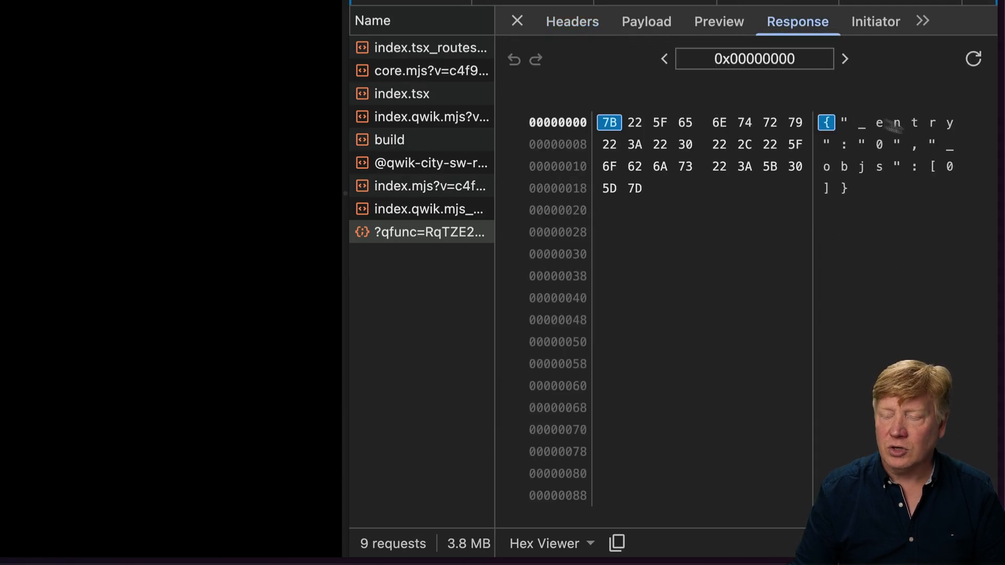
mouse_move(841, 214)
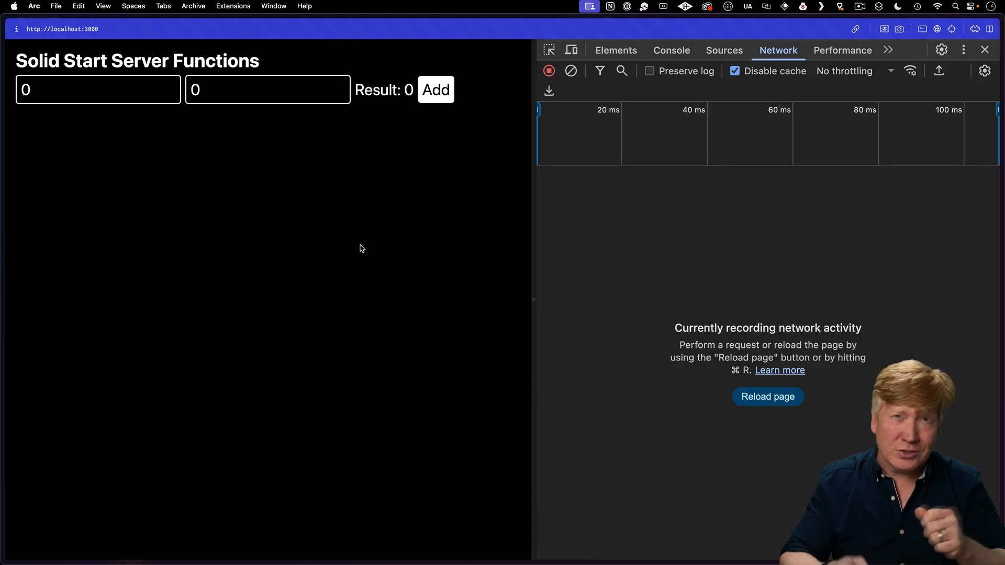
mouse_move(142, 165)
type("20")
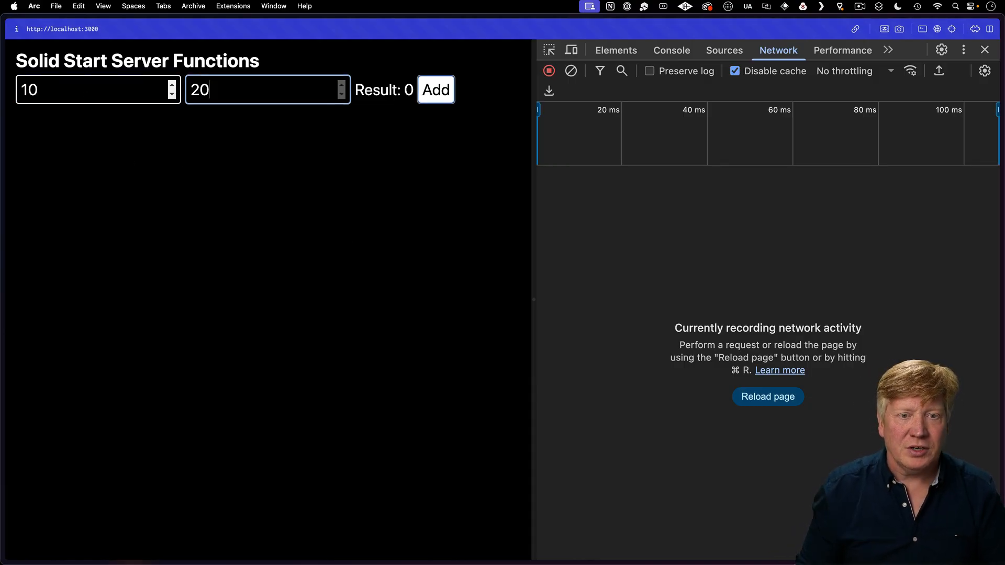
Add 10 and 20 on Solid Start and inspect the _server POST's payload, headers and result 30
left_click(435, 89)
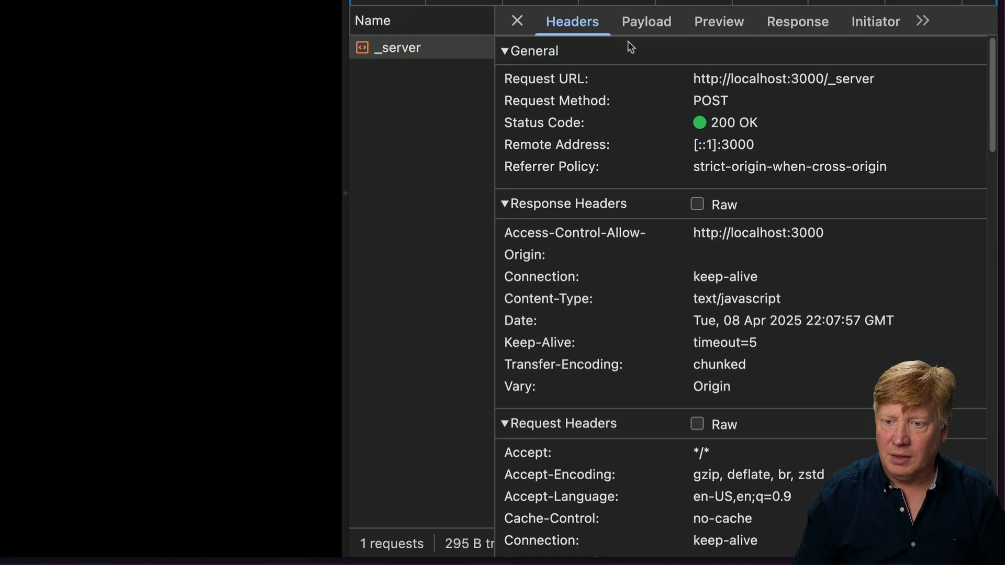
left_click(646, 21)
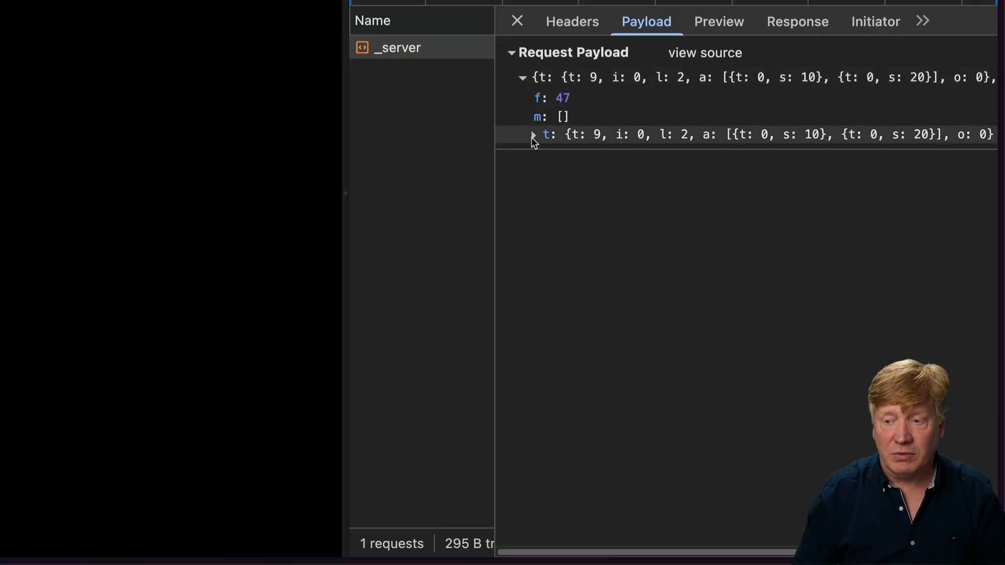
left_click(532, 135)
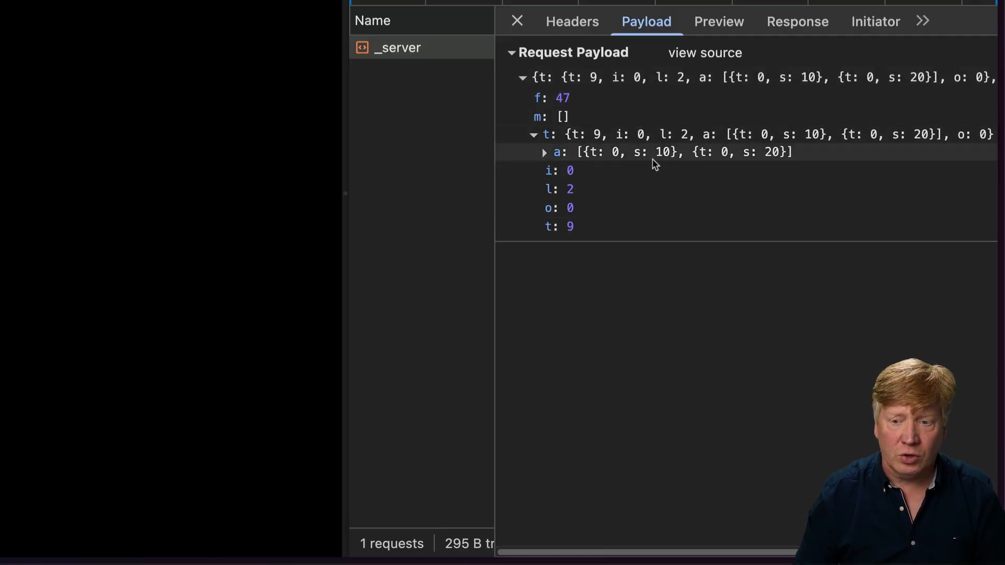
mouse_move(646, 166)
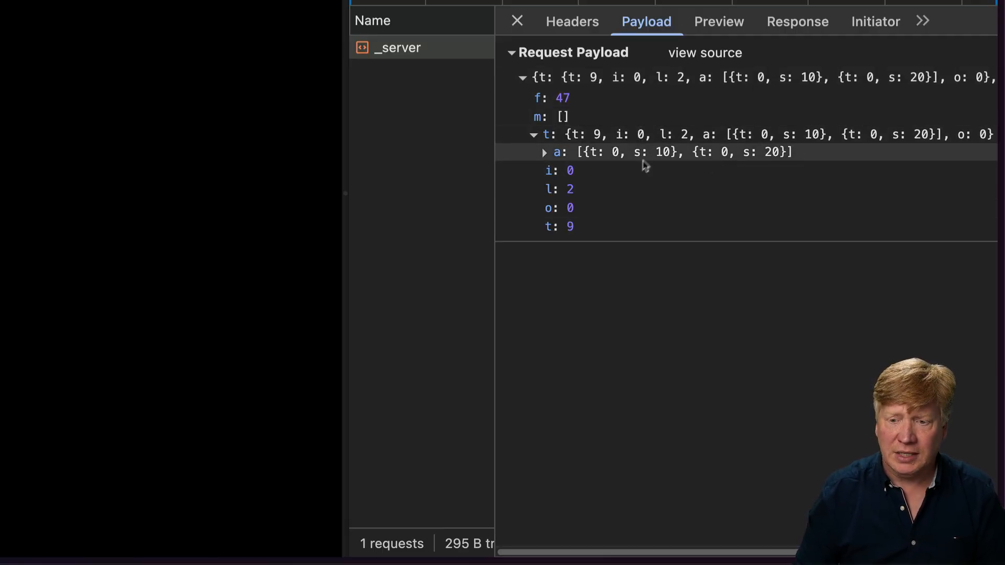
left_click(571, 21)
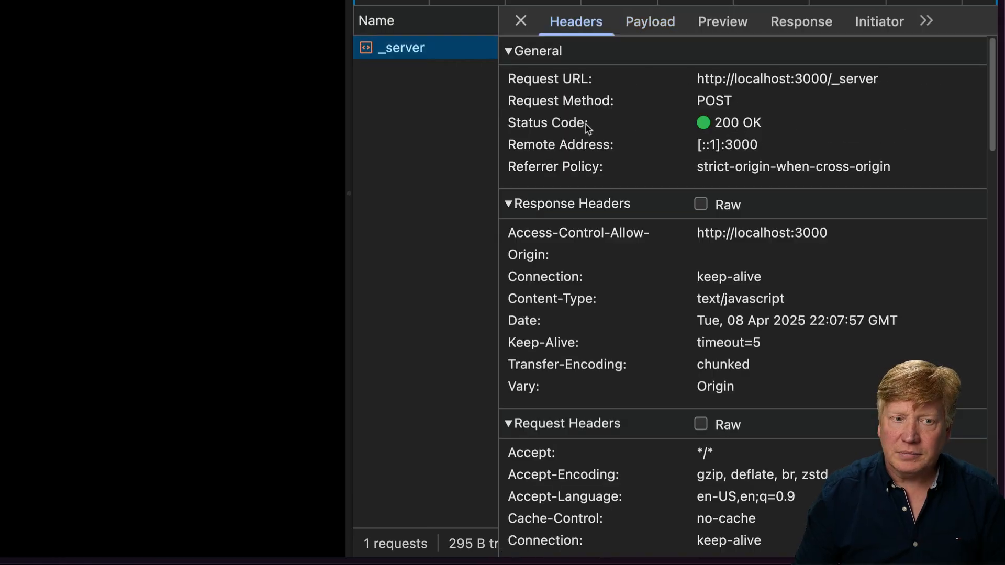
left_click(800, 20)
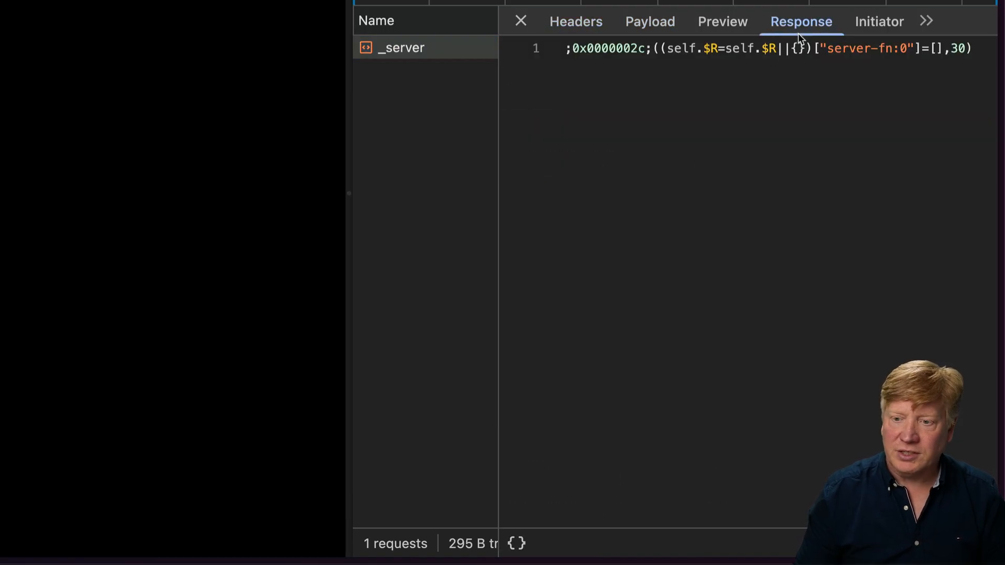